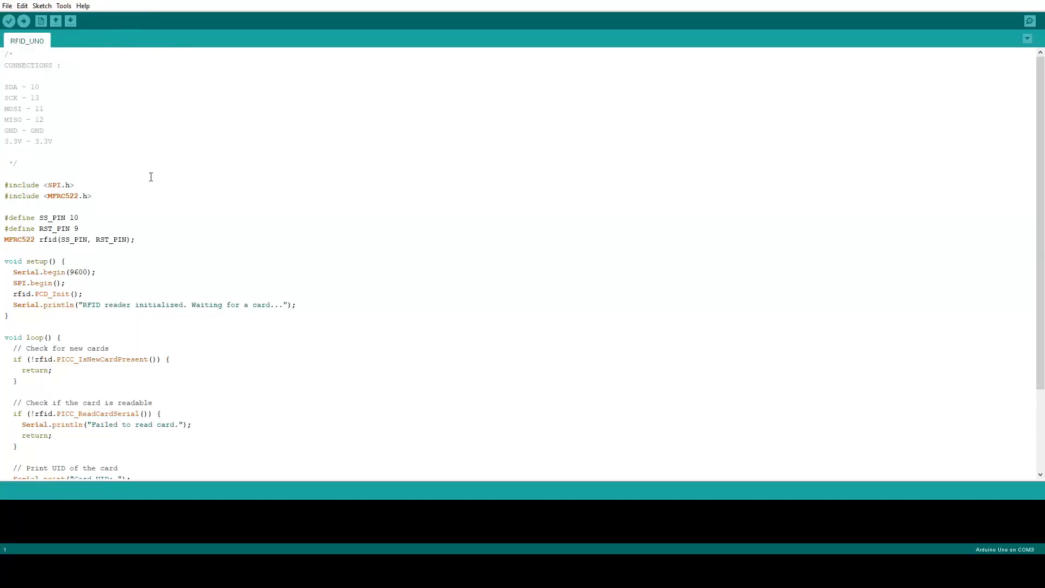
# Review the MFRC522.h include and the GND/3.3V wiring comments, and confirm the Uno board and port.
pyautogui.click(118, 196)
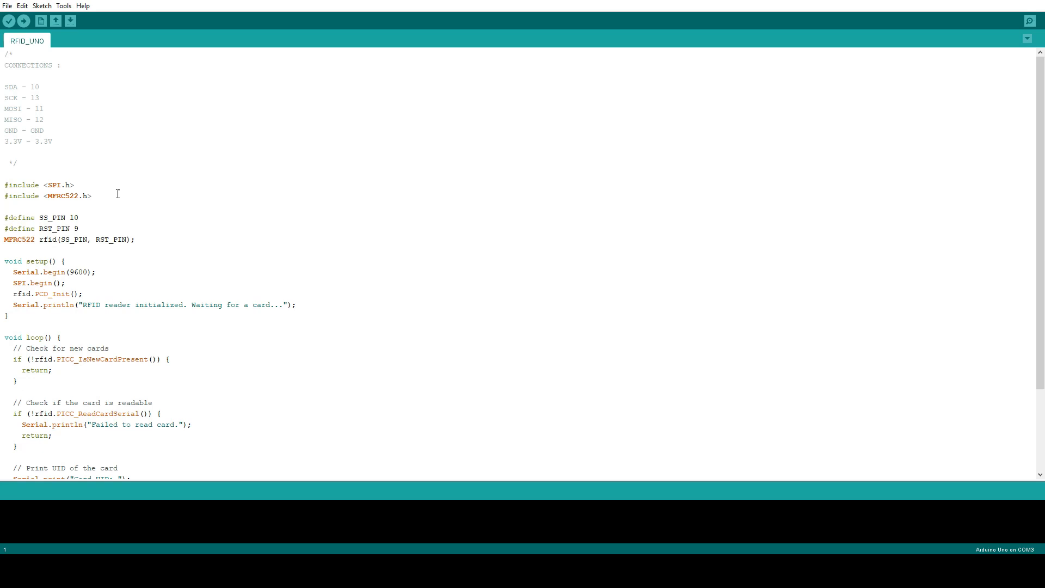
pyautogui.doubleClick(65, 196)
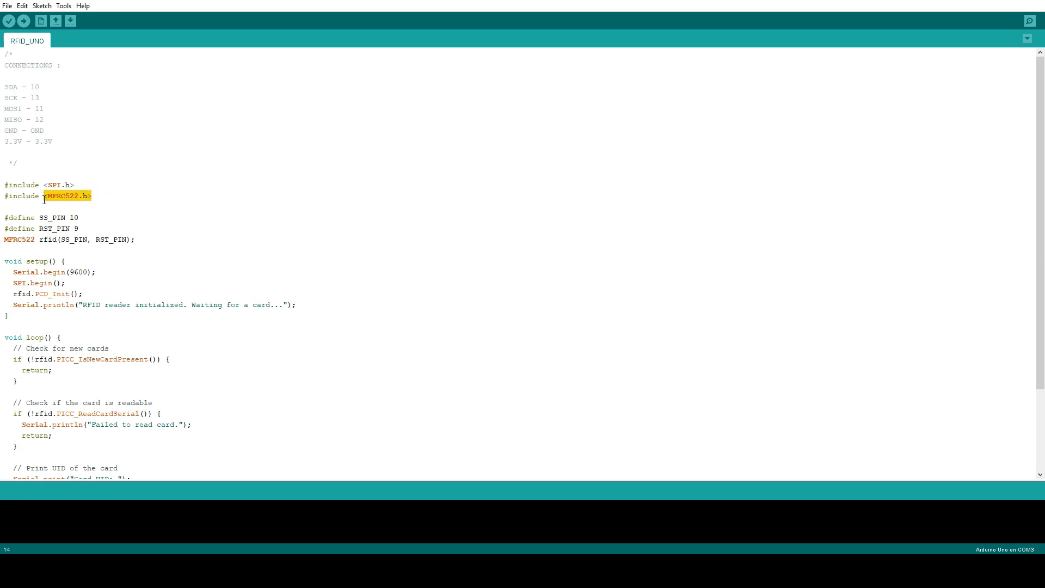
pyautogui.click(165, 195)
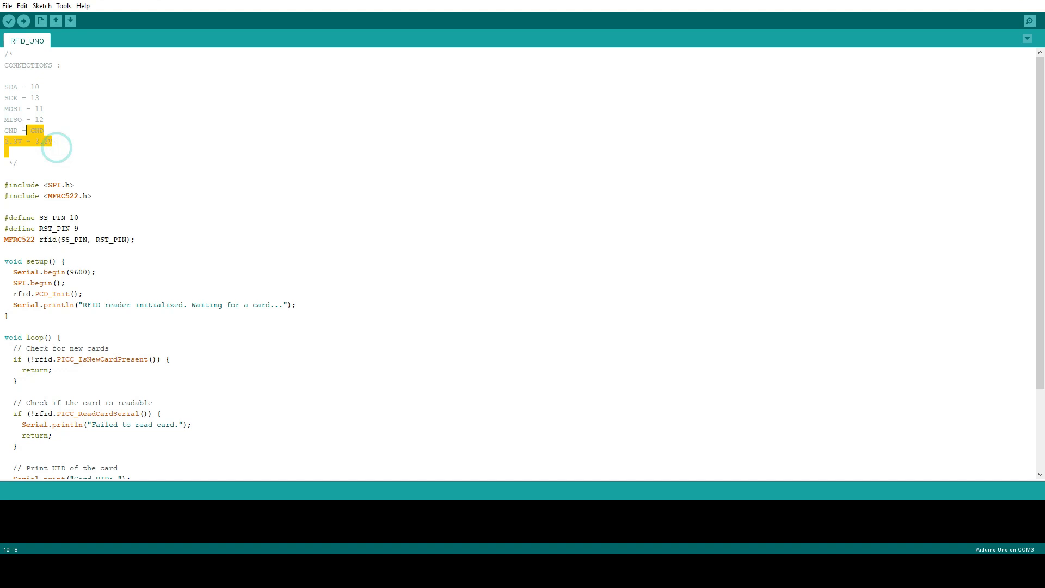
pyautogui.moveTo(53, 142); pyautogui.dragTo(3, 76)
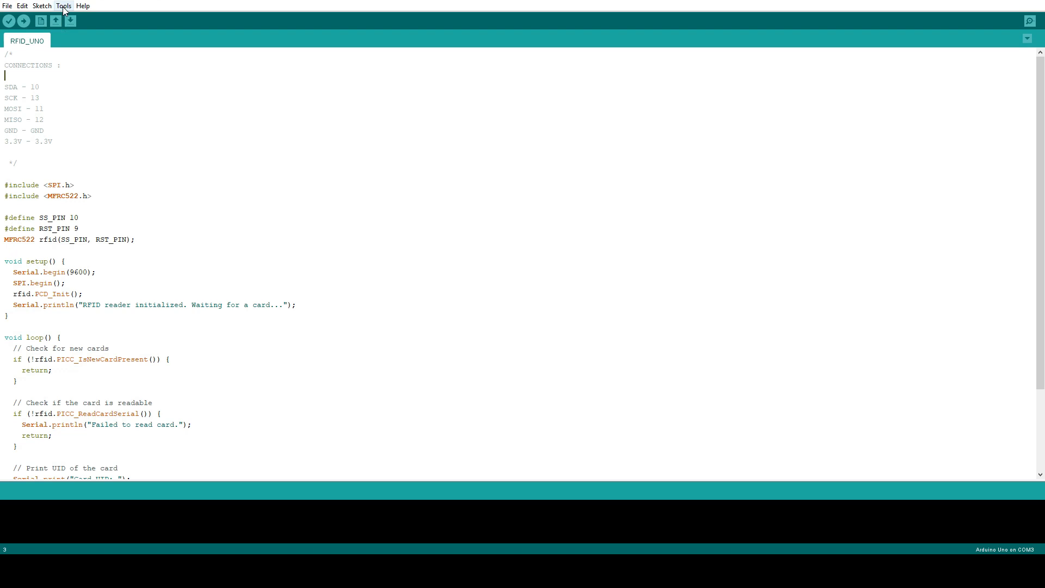
pyautogui.click(64, 5)
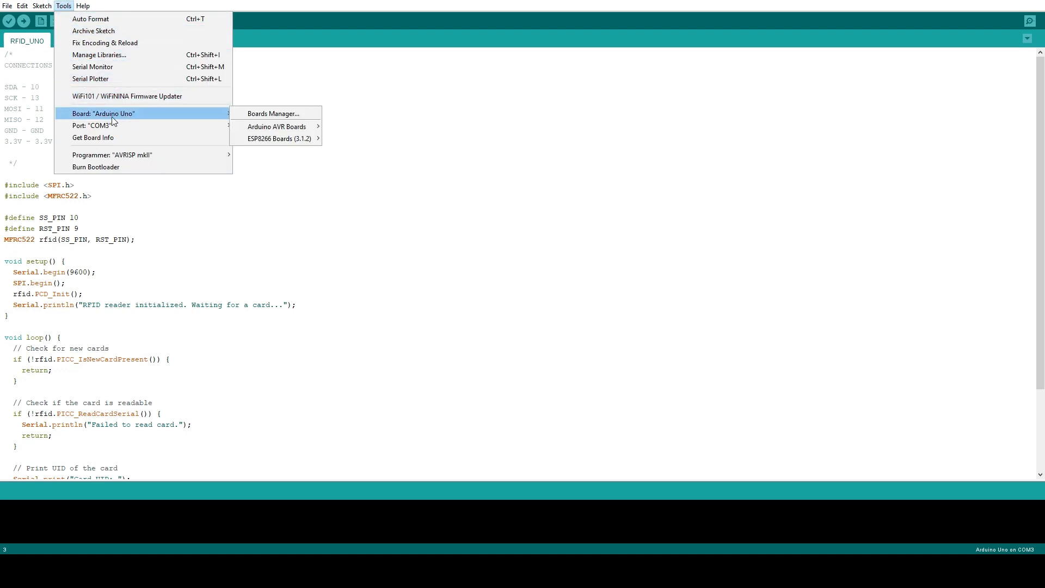
pyautogui.moveTo(89, 125)
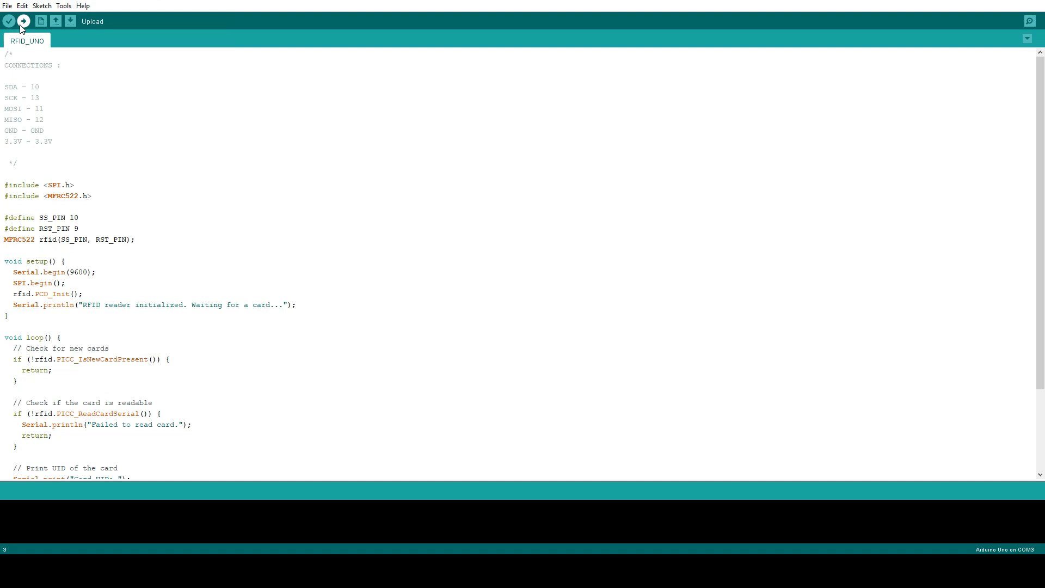
# Upload the RFID_UNO sketch to the Uno and bring up the Serial Monitor at 9600 baud.
pyautogui.click(24, 20)
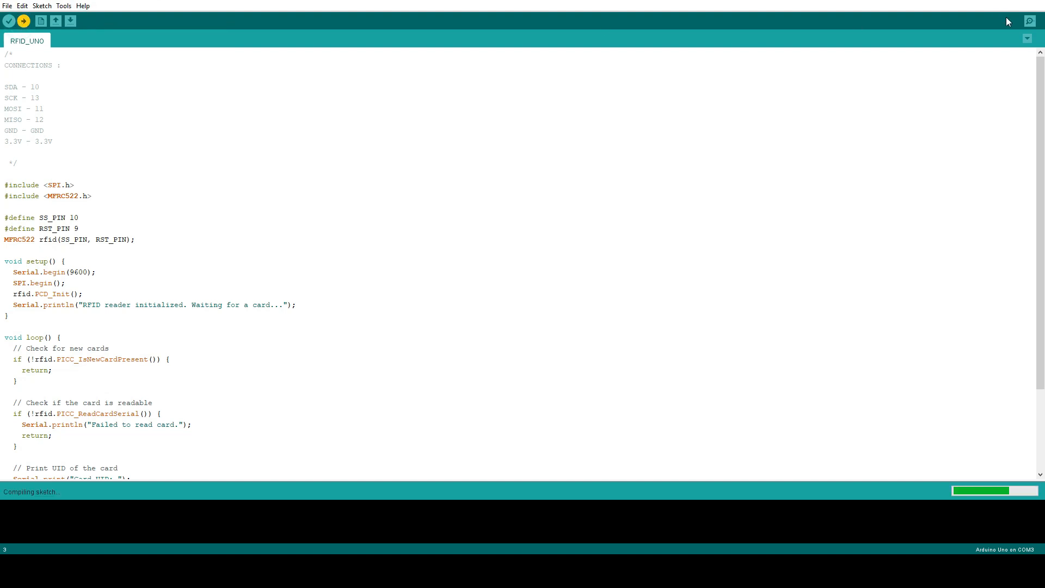
pyautogui.moveTo(1029, 21)
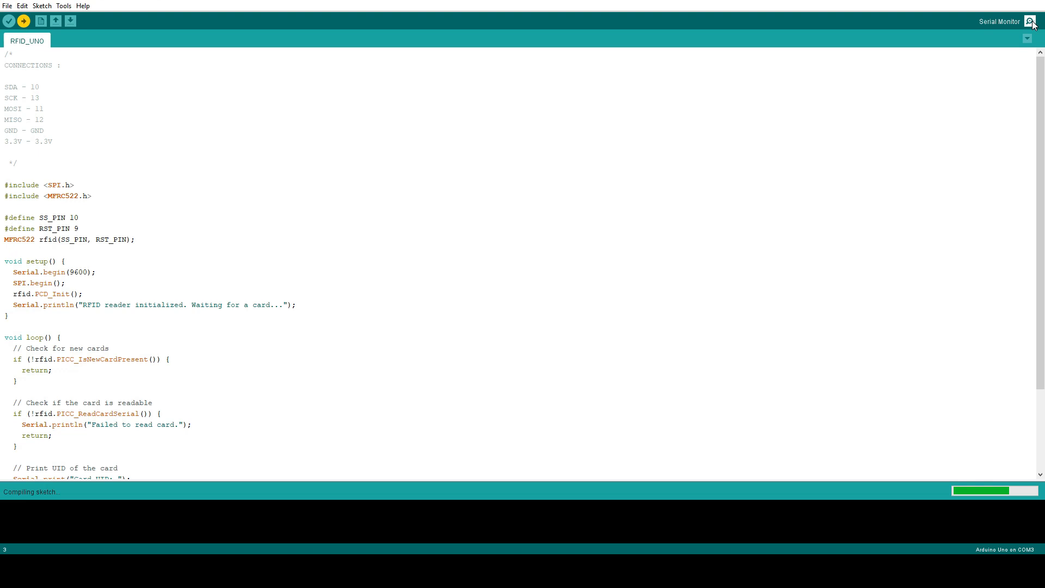
pyautogui.click(23, 21)
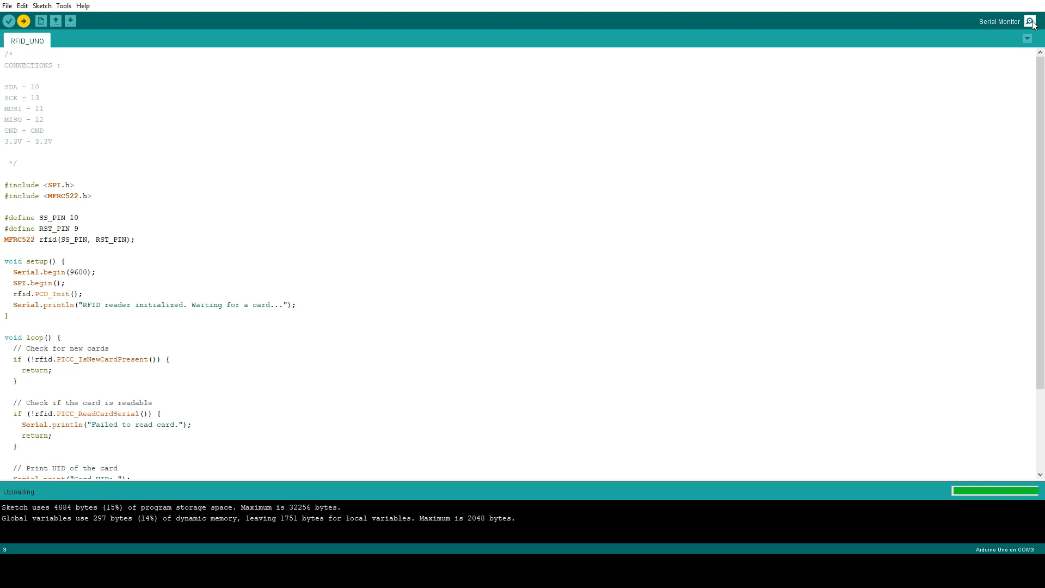
pyautogui.click(1031, 21)
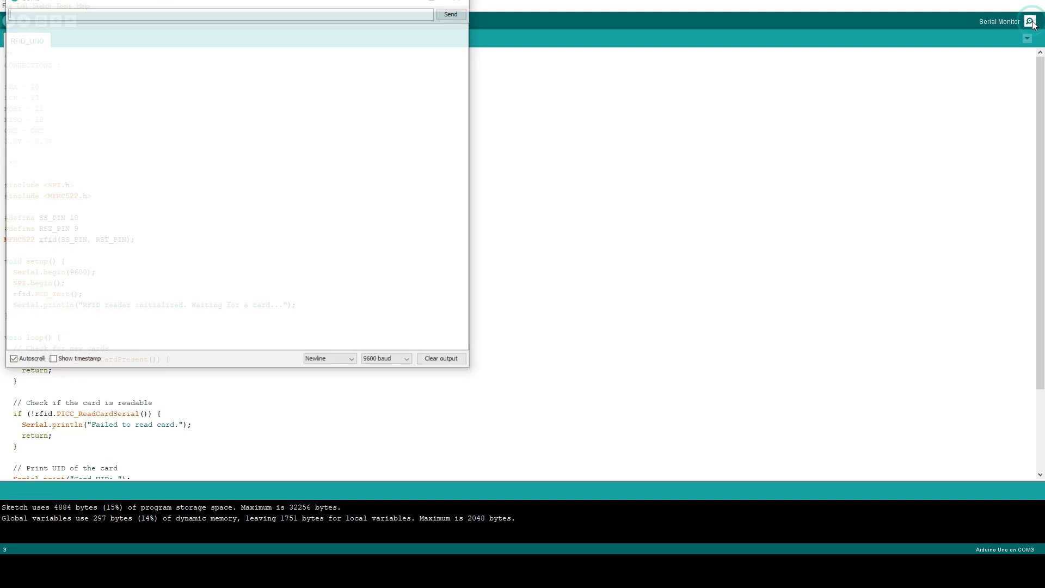